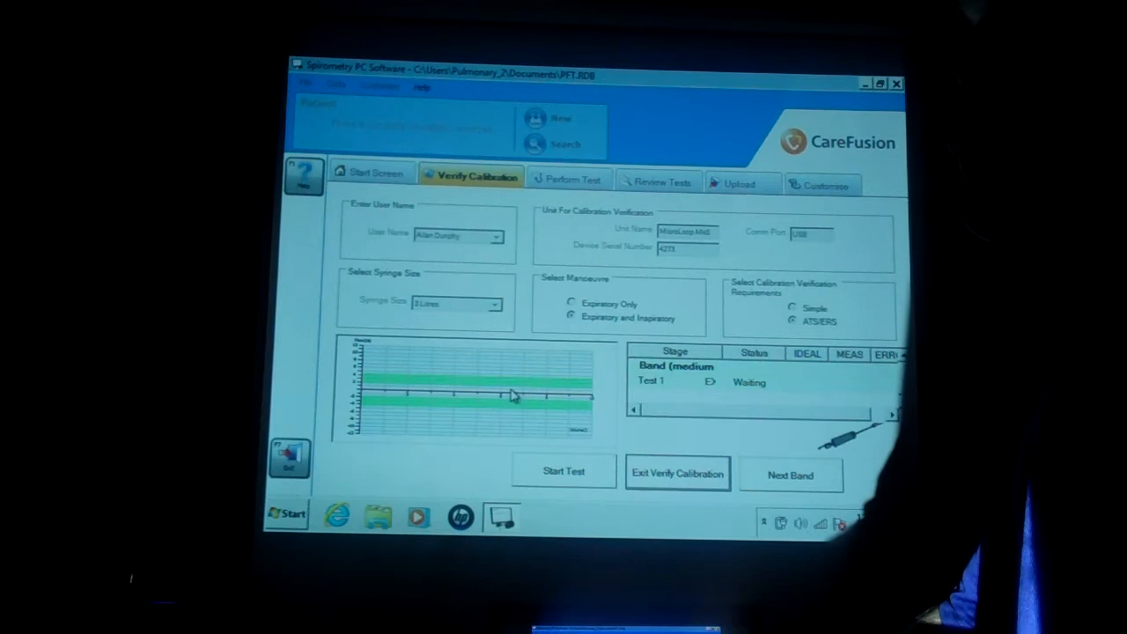
mouse_move(528, 405)
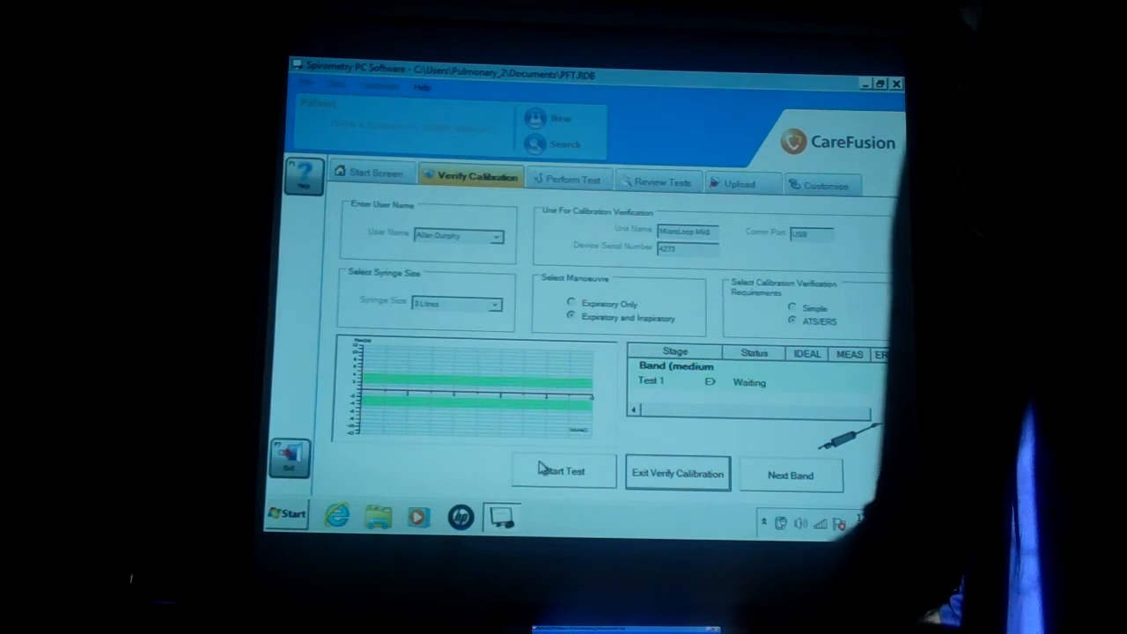
Start medium-band Test 1, confirm the syringe prompt, and accept its passing expiratory and inspiratory volumes
left_click(563, 472)
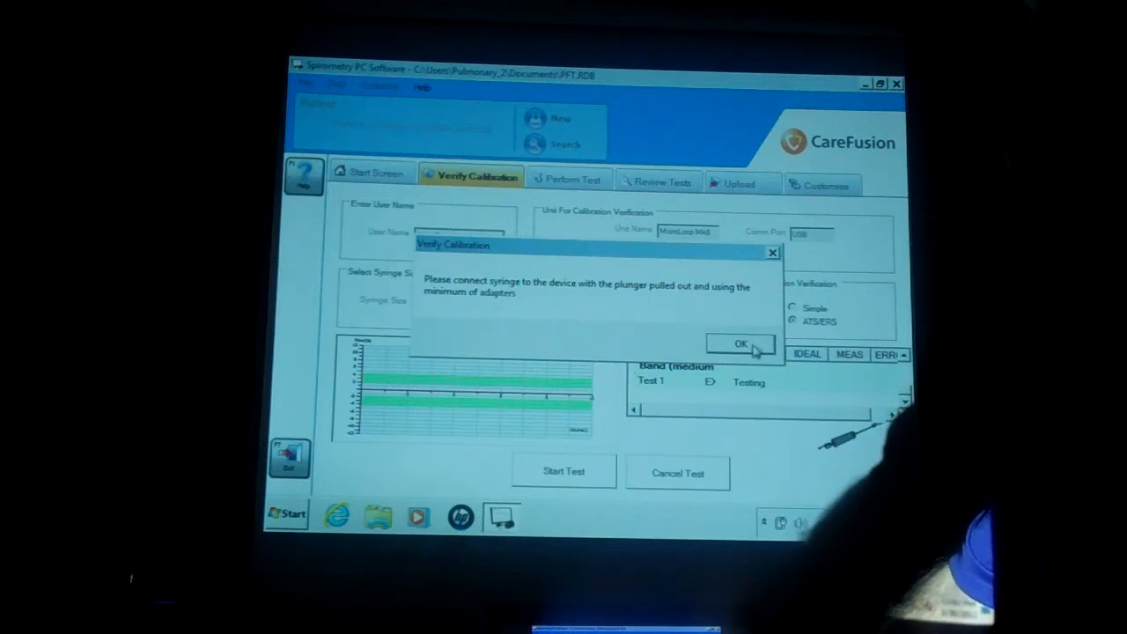
left_click(740, 343)
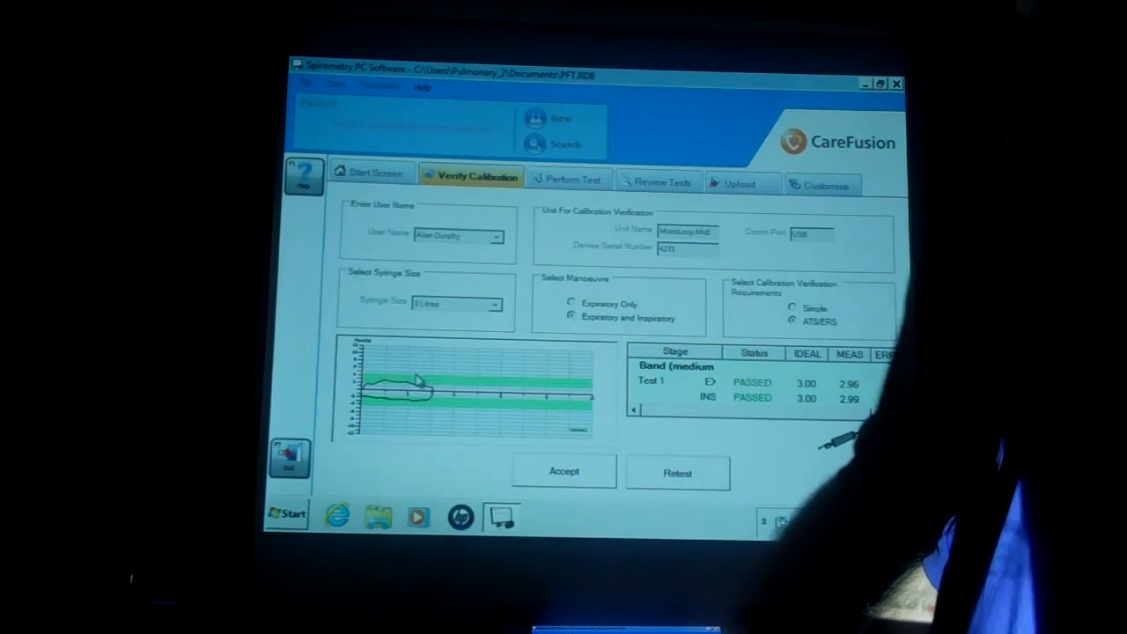
left_click(563, 472)
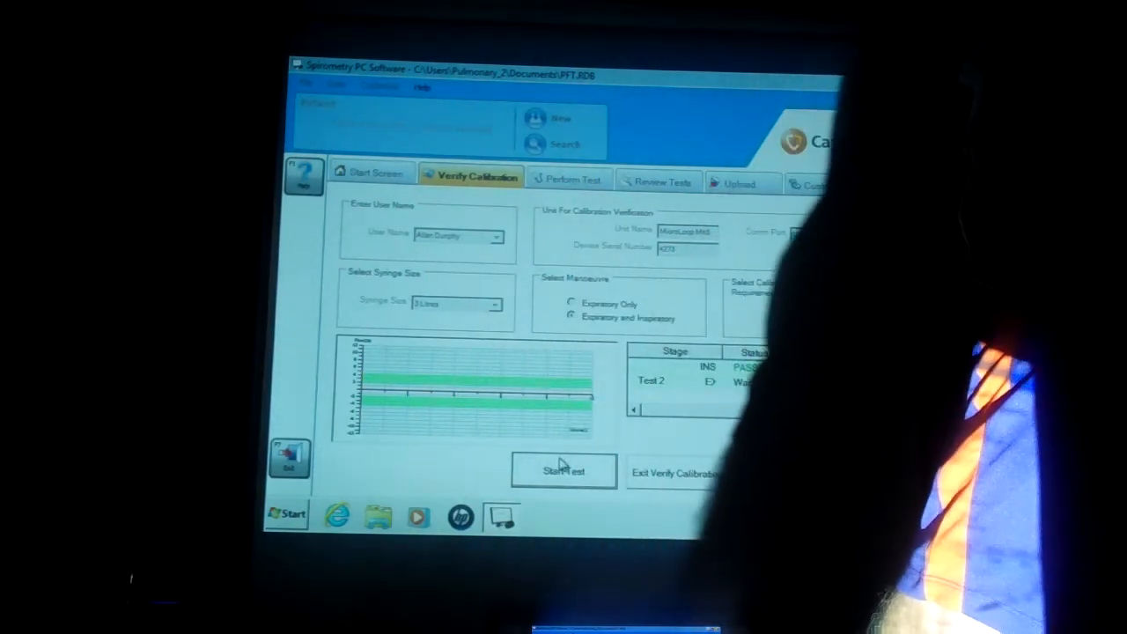
Start medium-band Test 2, confirm the syringe prompt, and accept its passing results so Test 3 is queued
left_click(564, 472)
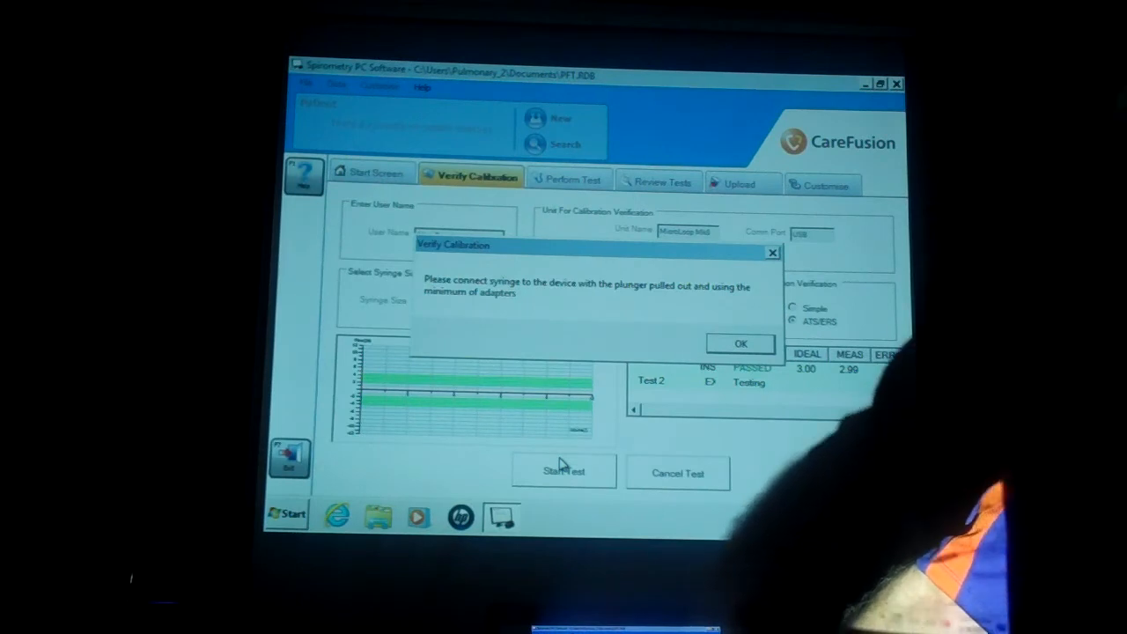
mouse_move(759, 314)
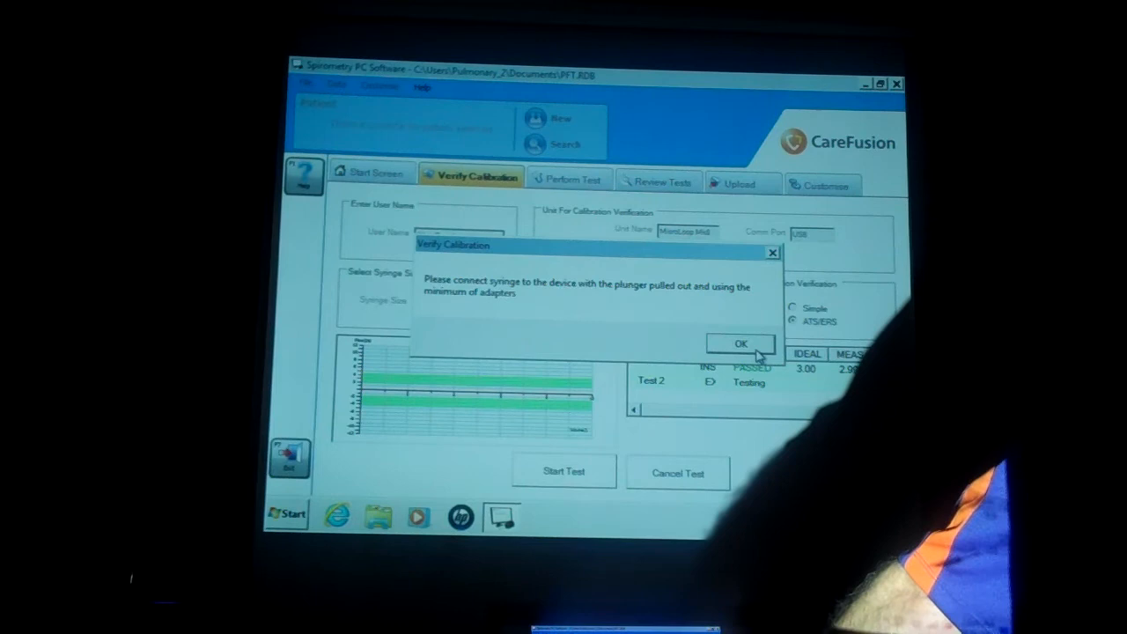
left_click(740, 343)
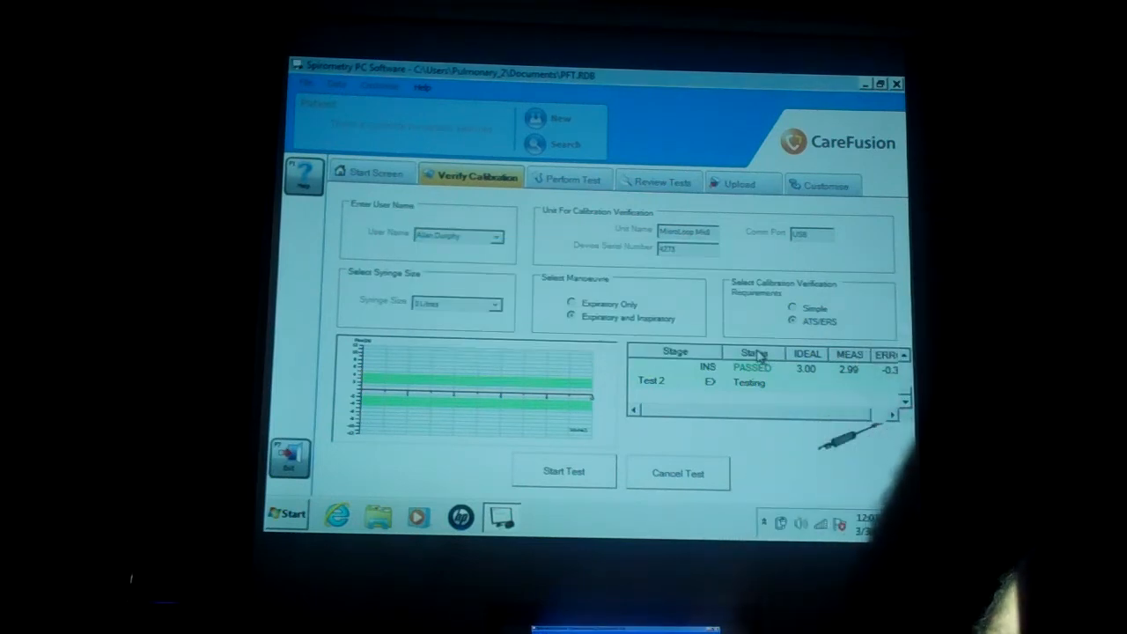
left_click(564, 472)
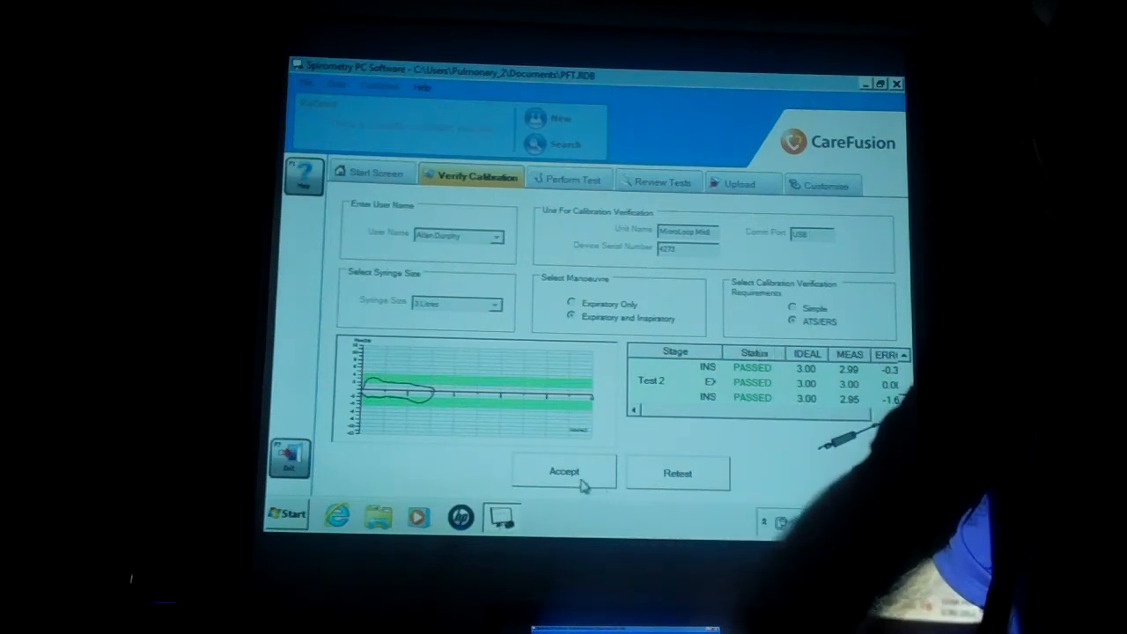
left_click(563, 472)
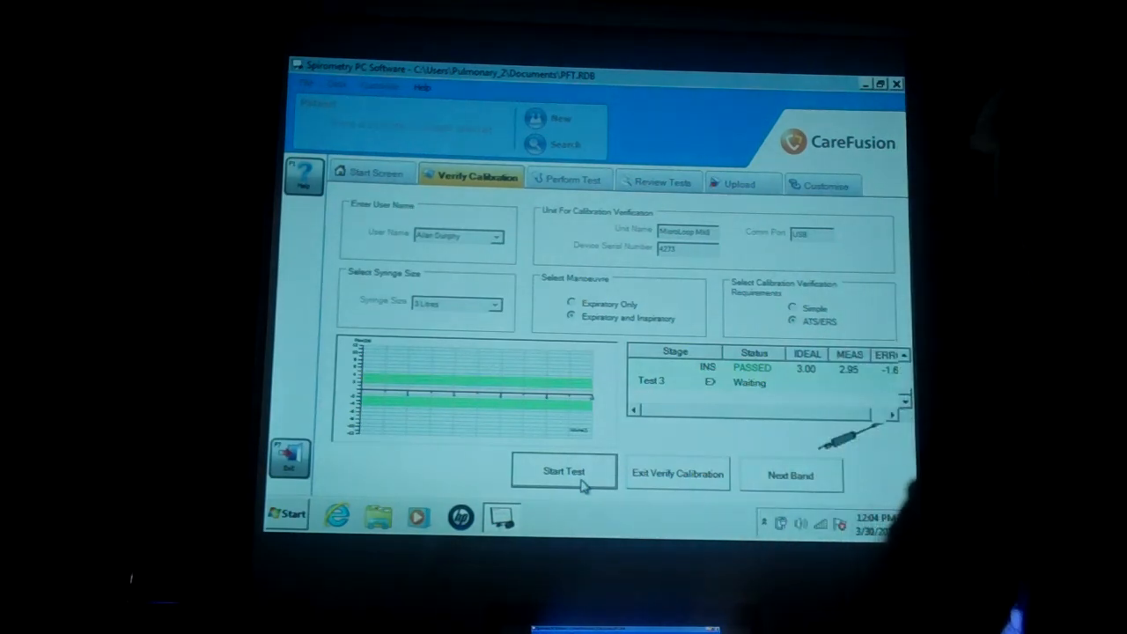
Start medium-band Test 3 and confirm the syringe connection so the strokes can be performed
left_click(564, 472)
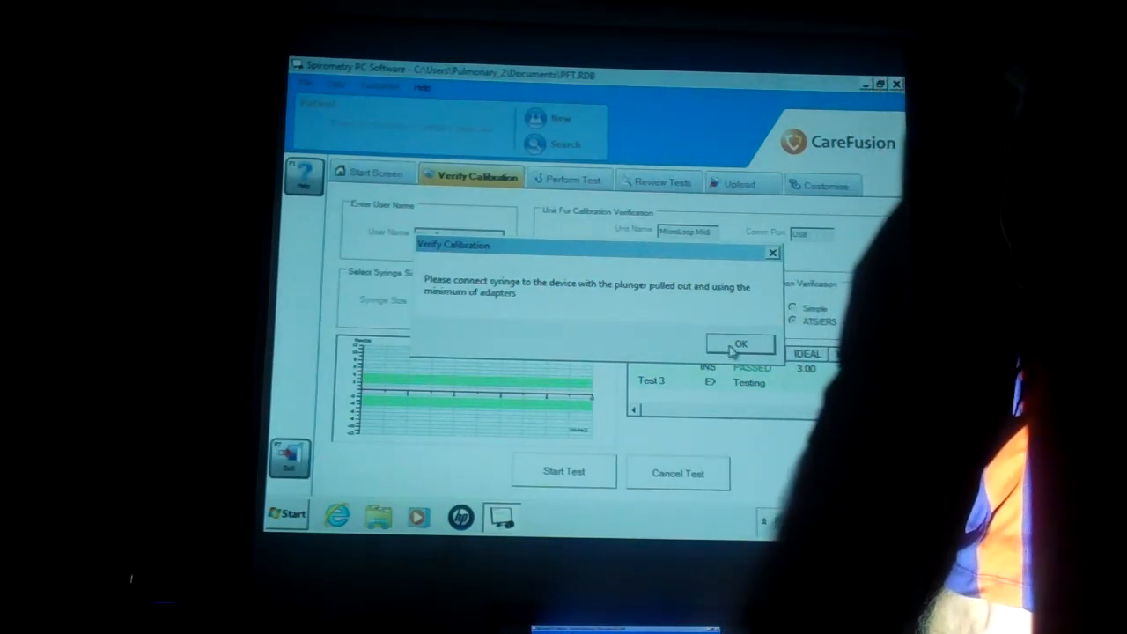
left_click(739, 344)
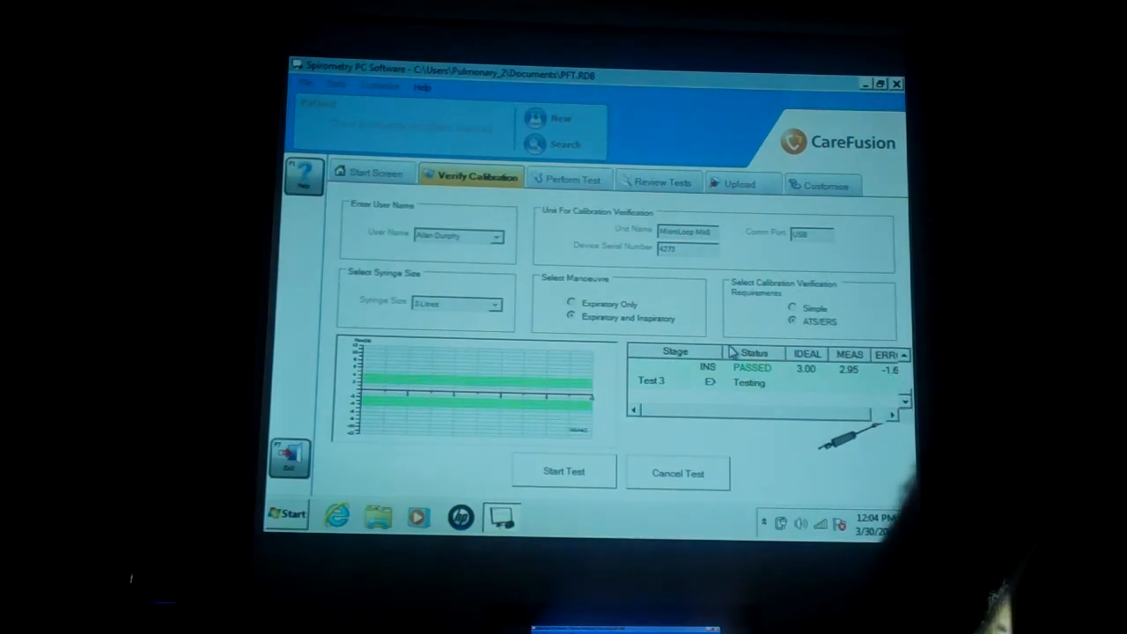
left_click(564, 472)
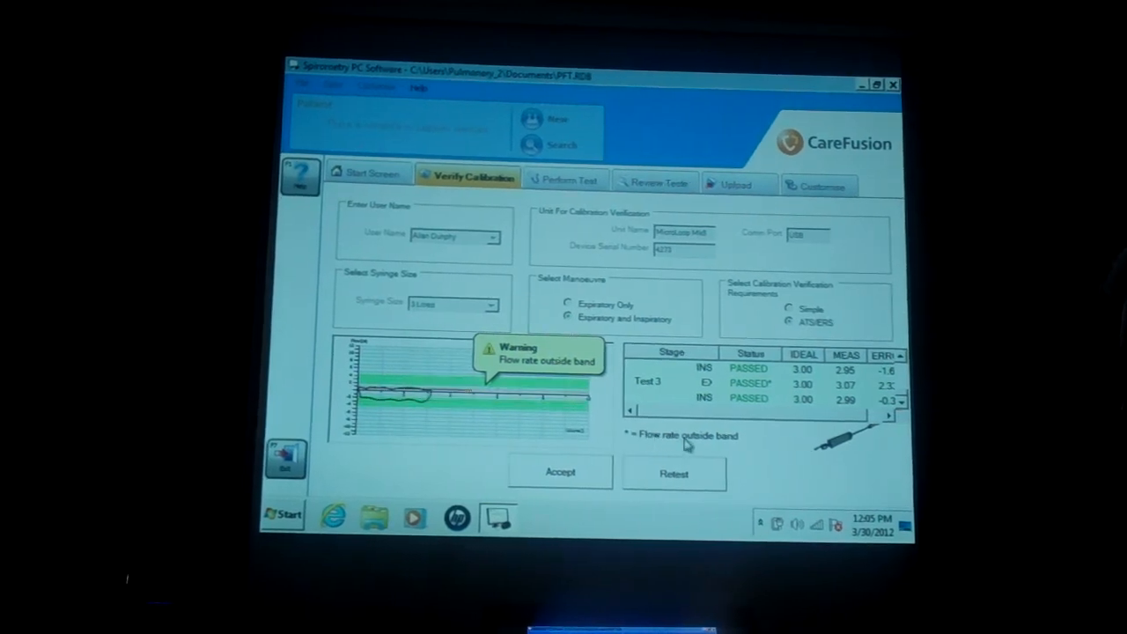
mouse_move(731, 449)
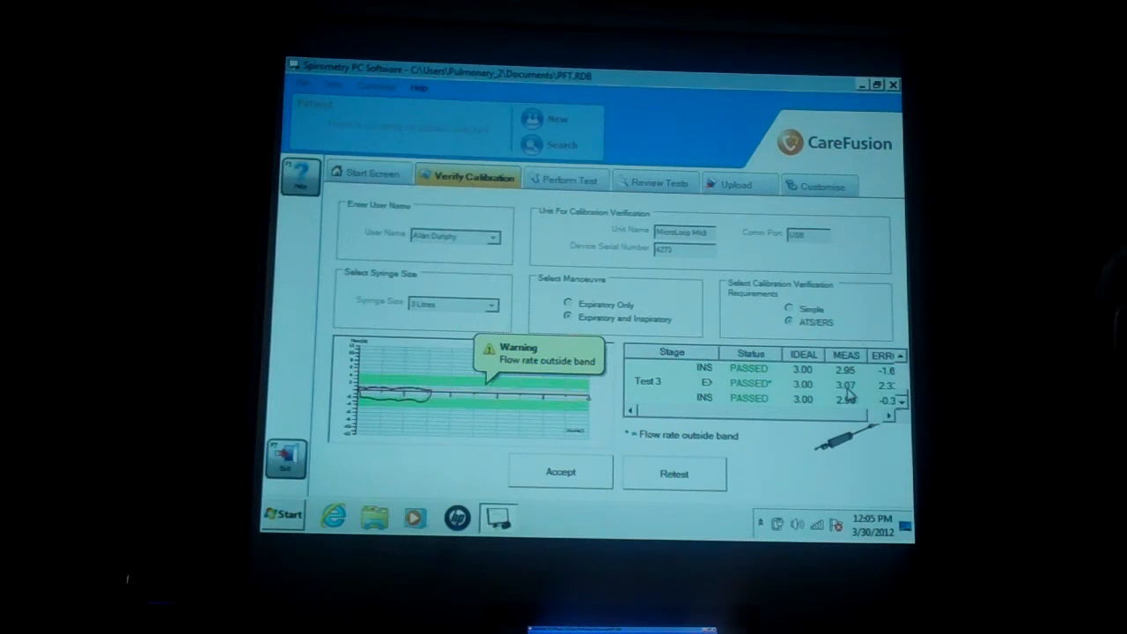
mouse_move(743, 475)
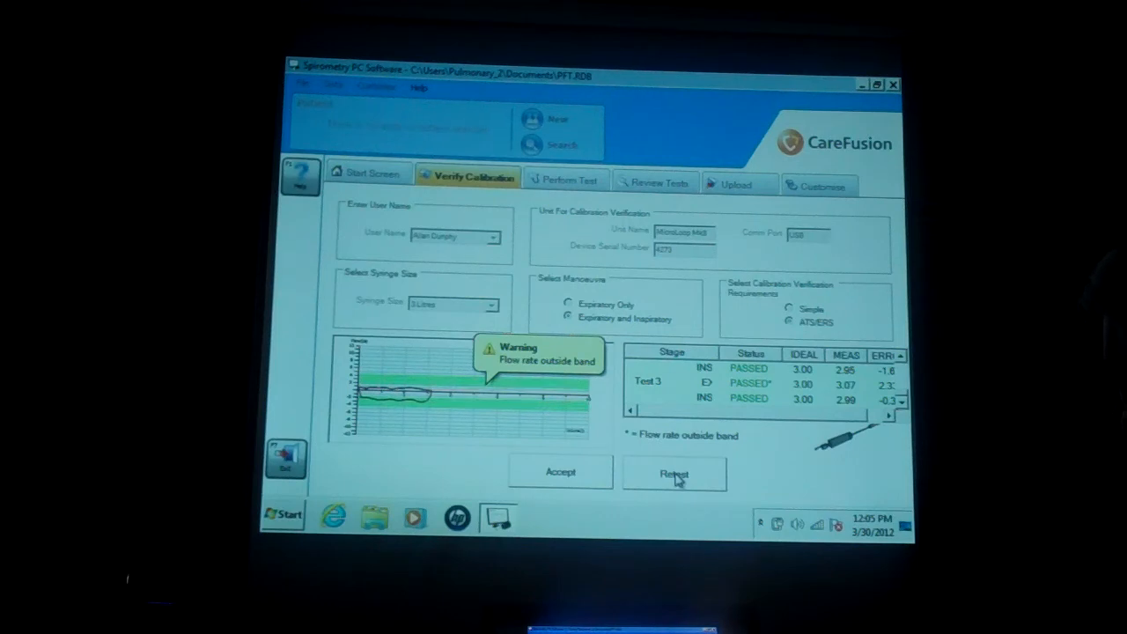
Reject the flow-rate-flagged Test 3, retake it, and accept the warning-free retest to reach the high band
left_click(672, 472)
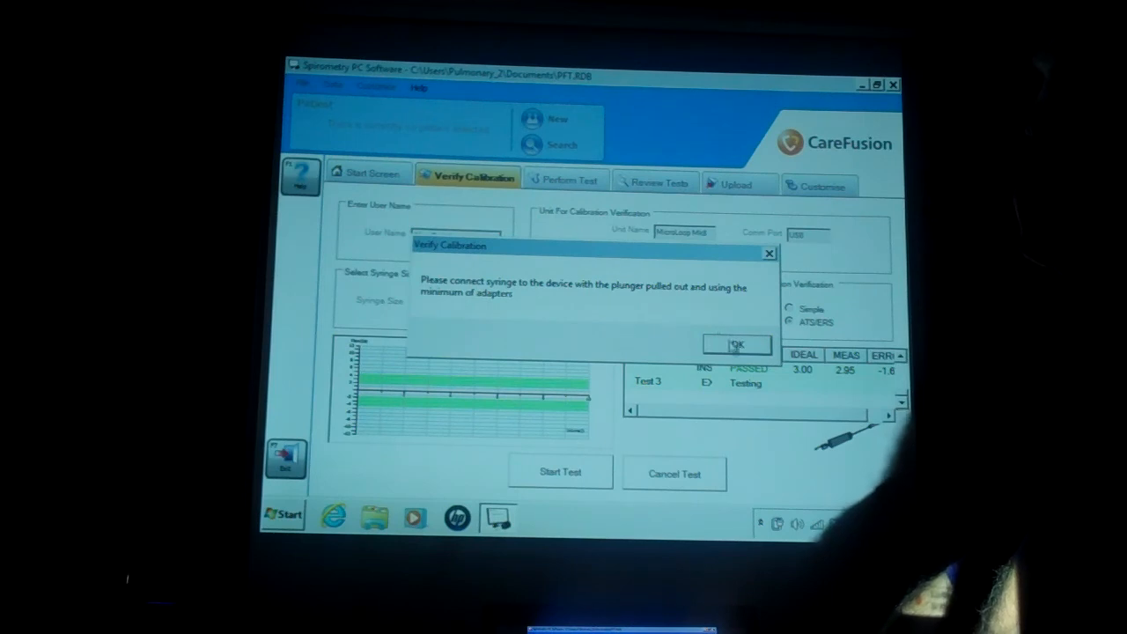
left_click(738, 343)
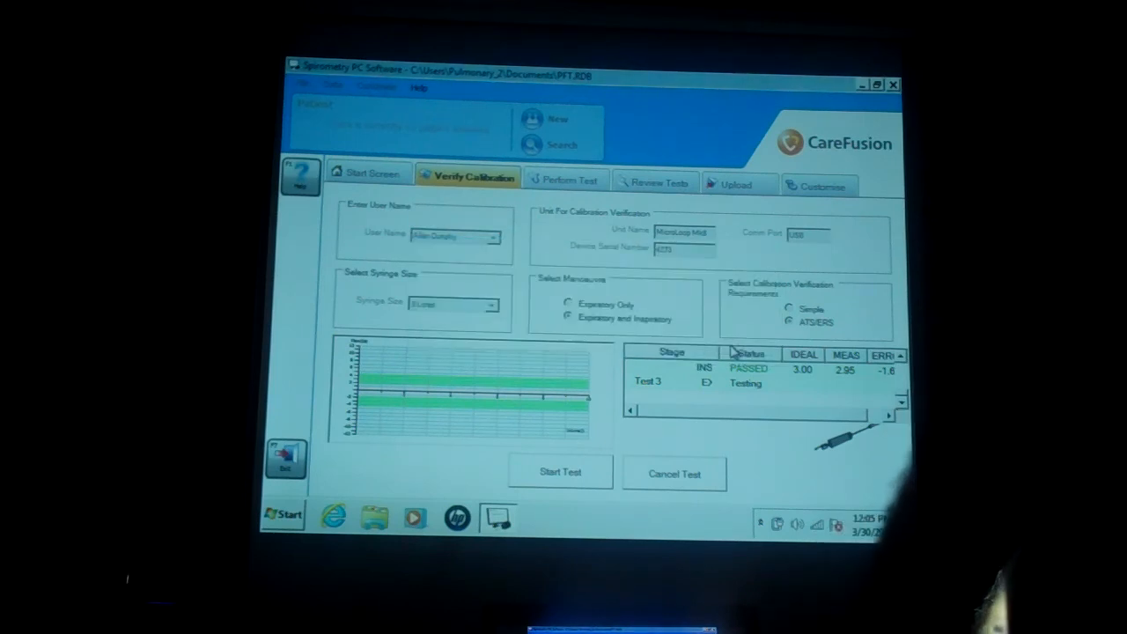
left_click(560, 472)
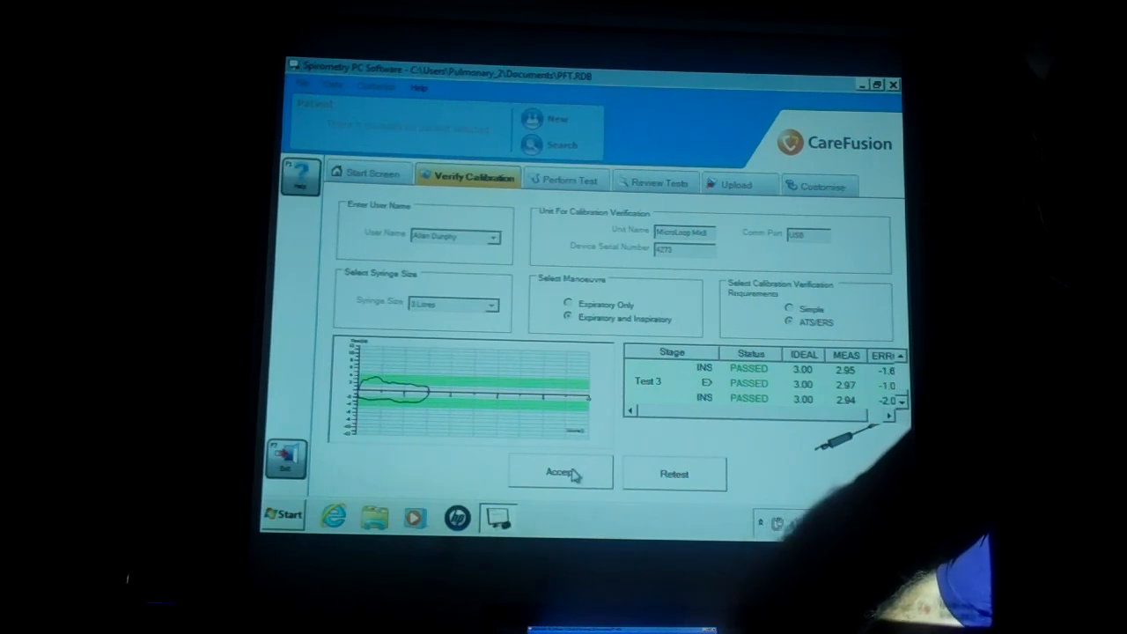
left_click(560, 472)
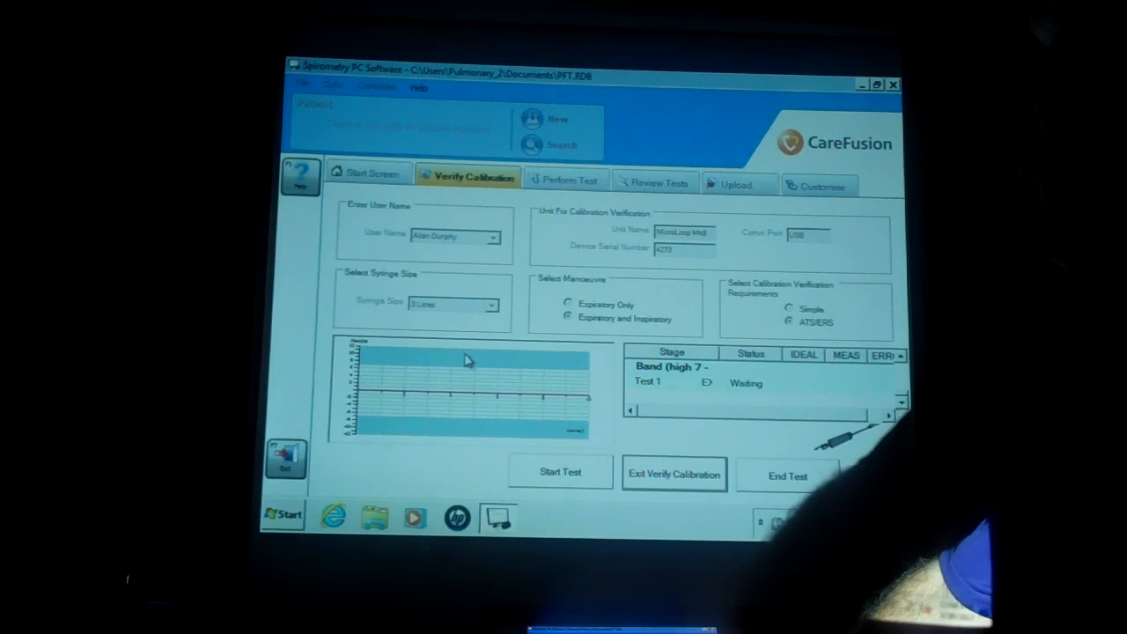
mouse_move(502, 430)
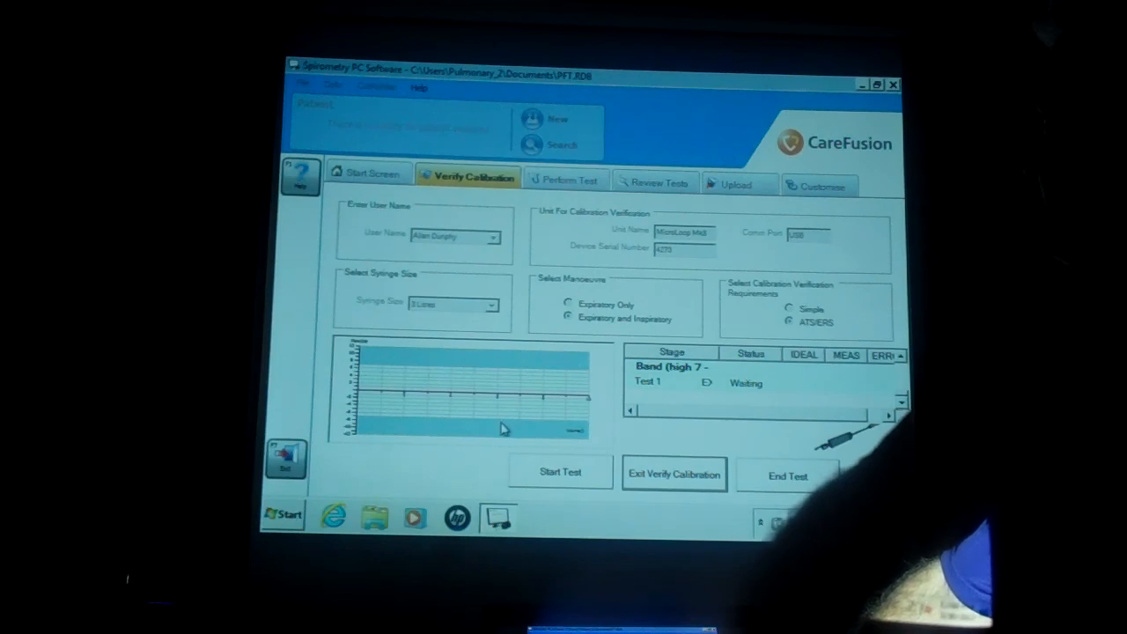